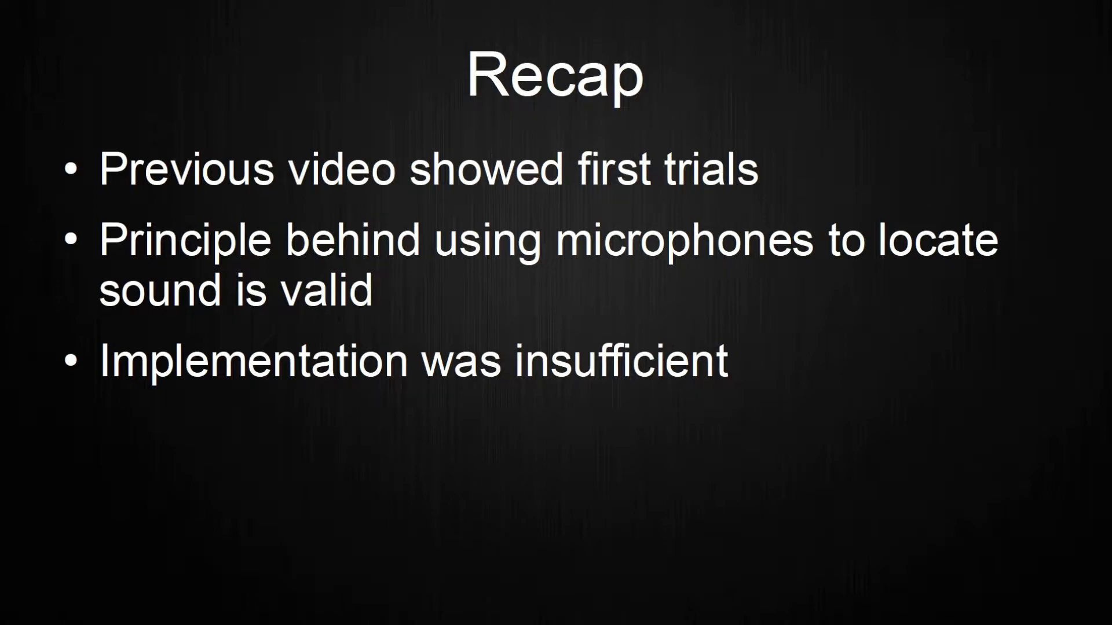
Sweep the playing sine tone from 257 Hz up to about 886 Hz, then down to 592 Hz.
key(Right)
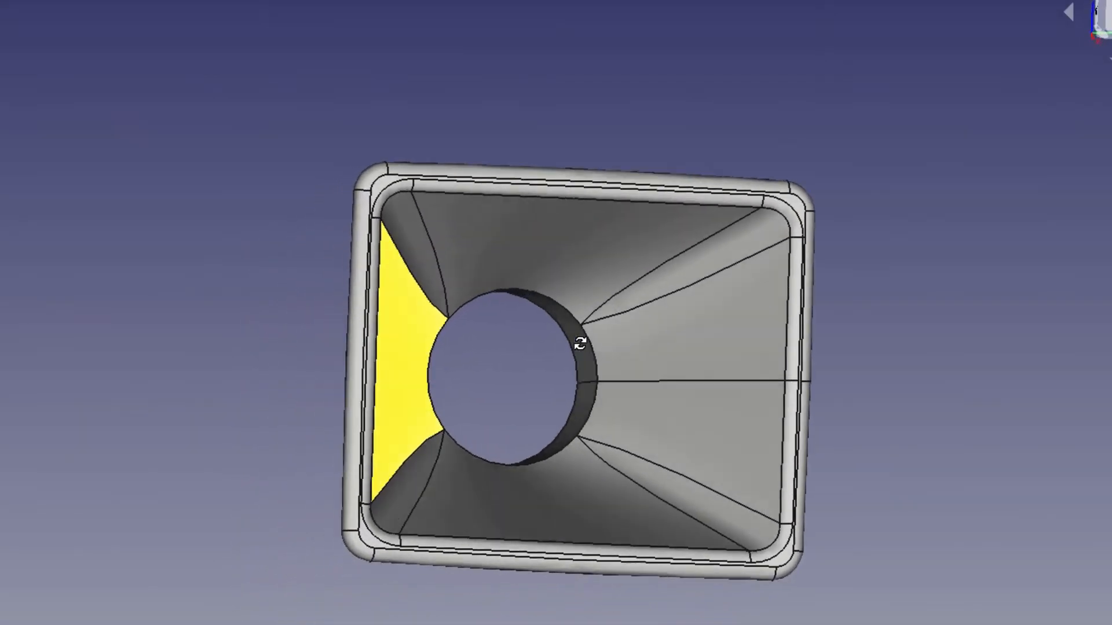
drag(578, 343, 691, 322)
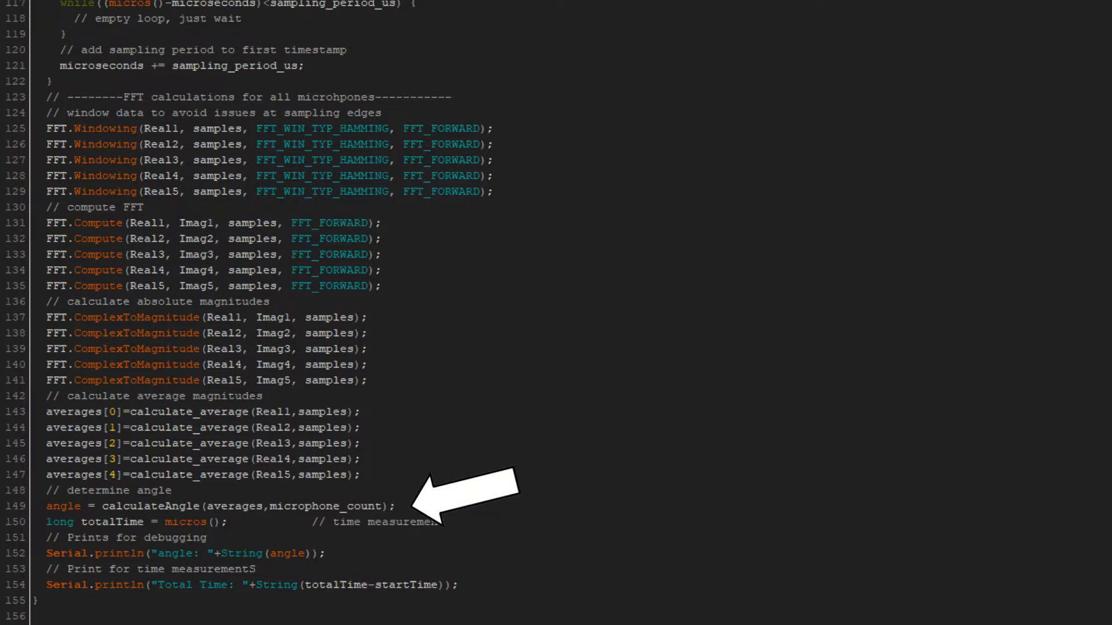
scroll(down, 3)
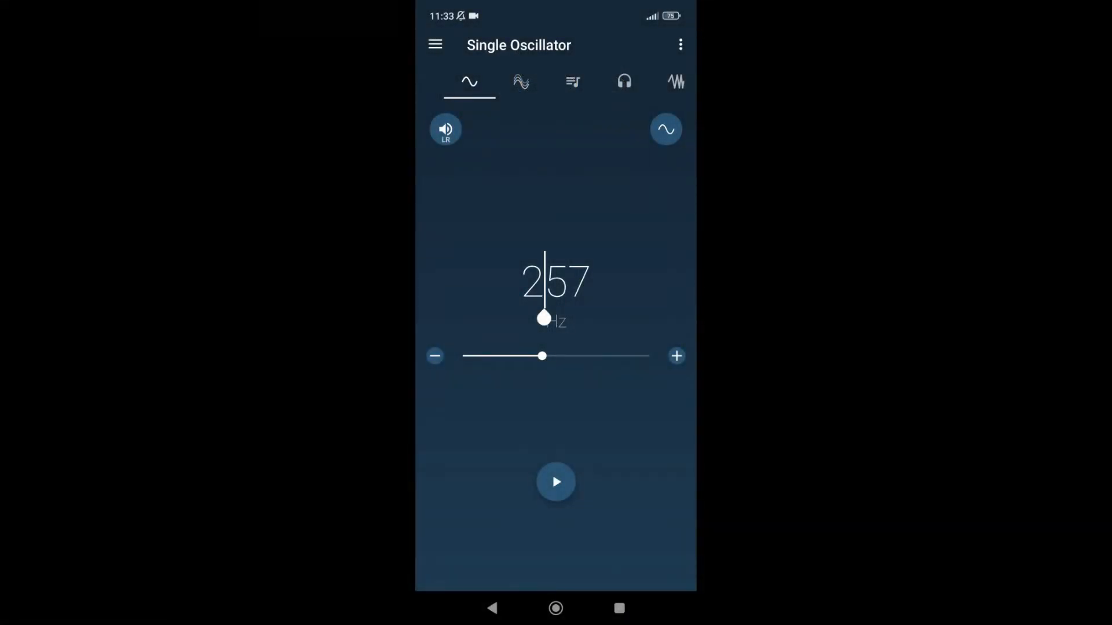
click(555, 482)
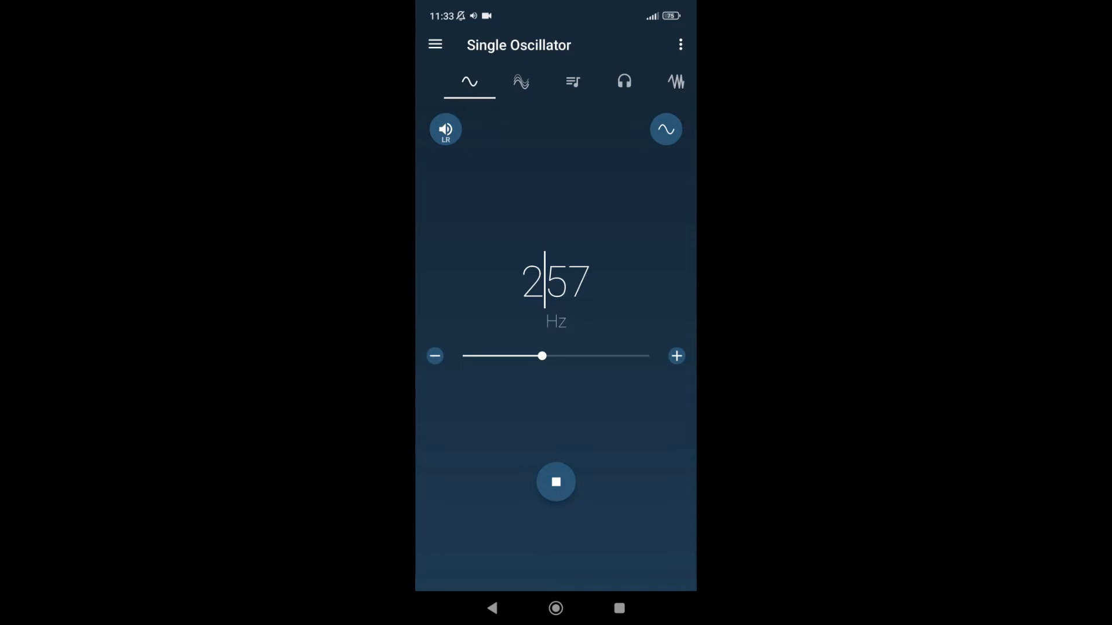
drag(543, 355, 572, 355)
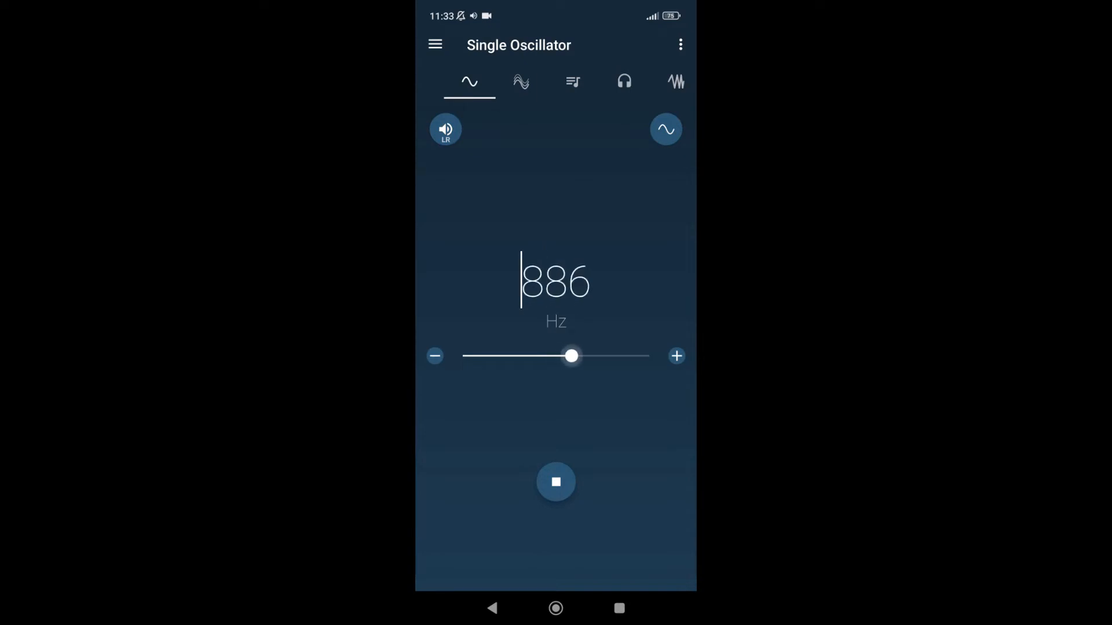
drag(571, 357, 568, 356)
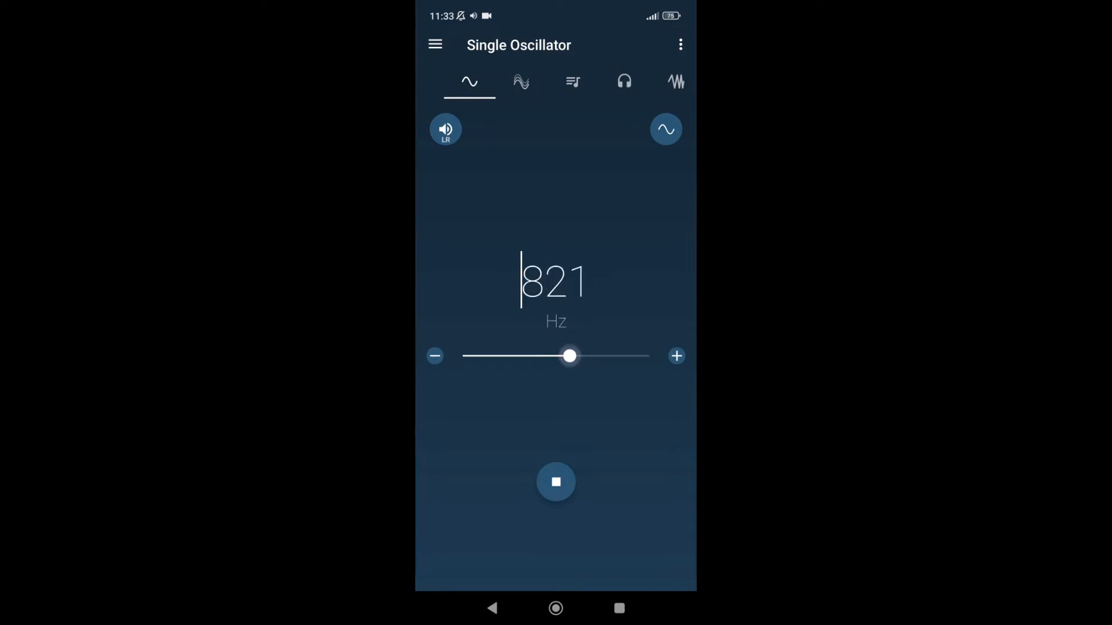
drag(569, 356, 561, 356)
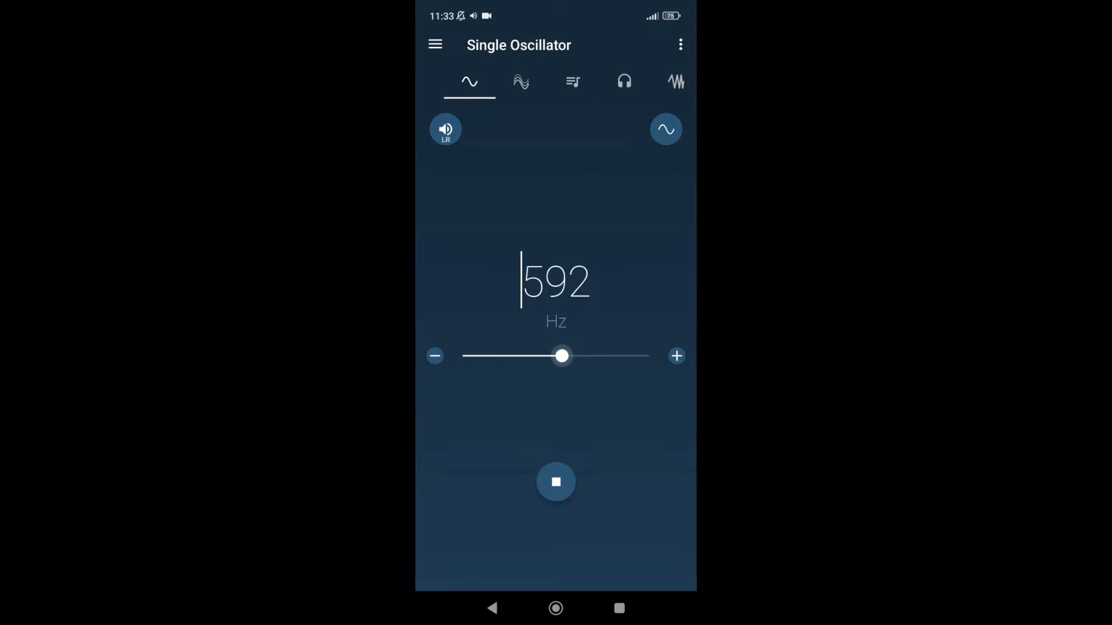